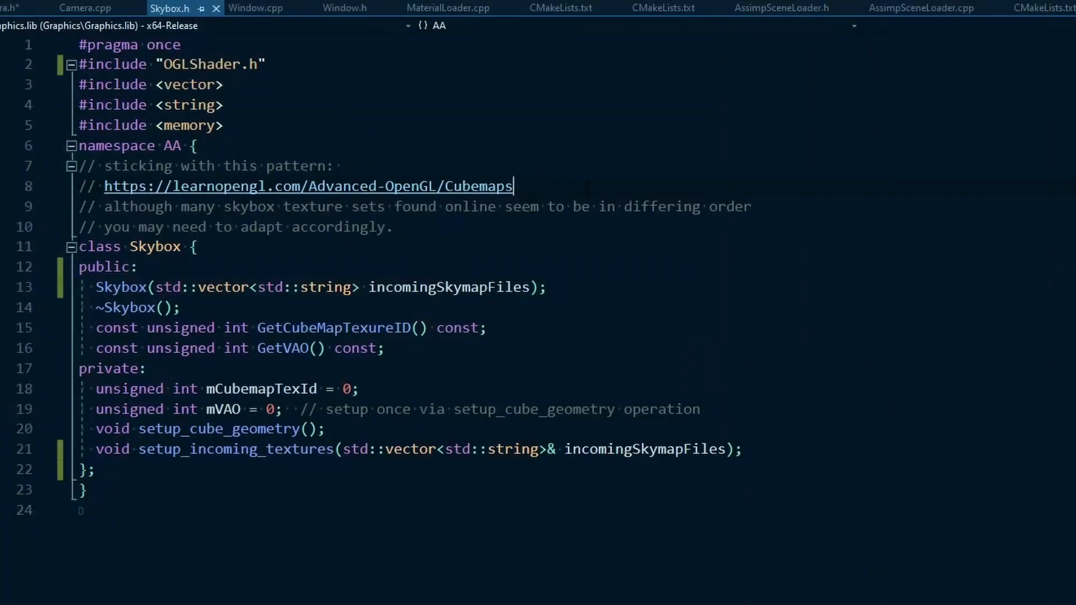
# Step: Delete the 'namespace AA {' line and its closing brace around the Skybox class
pyautogui.click(512, 186)
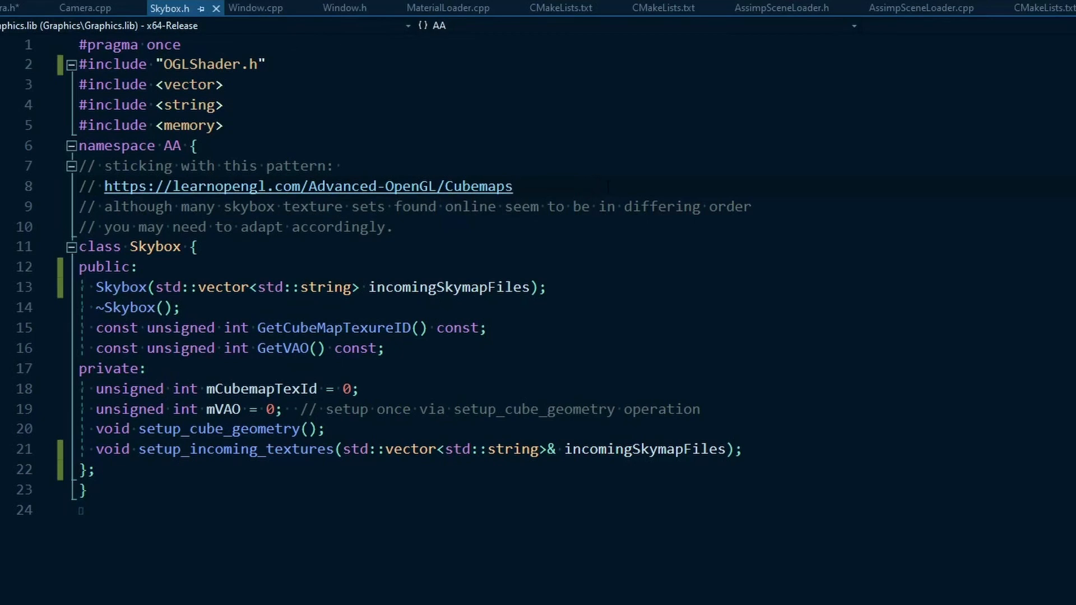
pyautogui.click(511, 186)
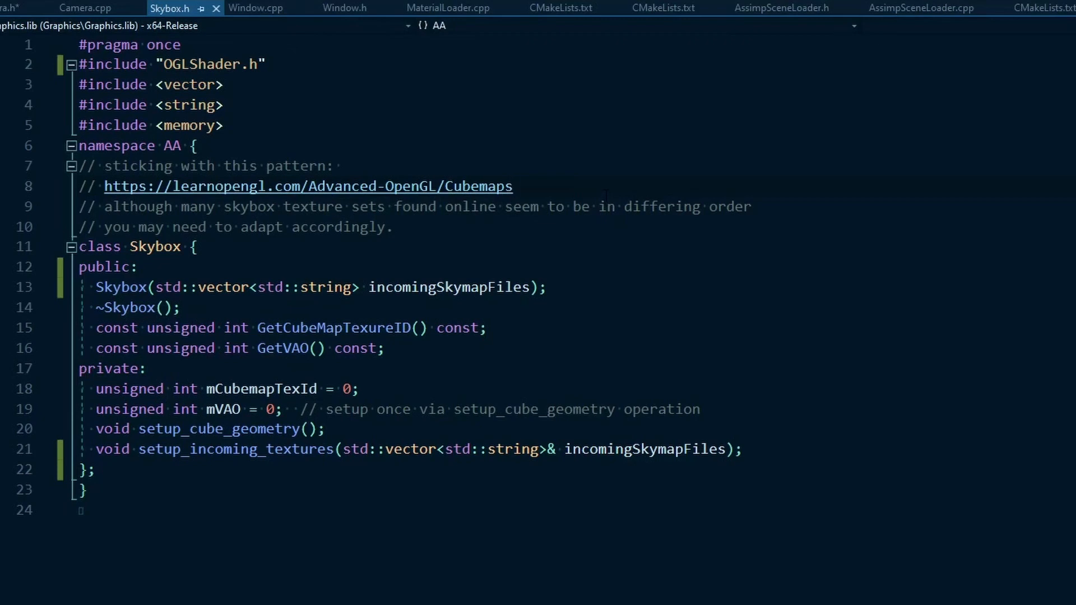
pyautogui.click(512, 186)
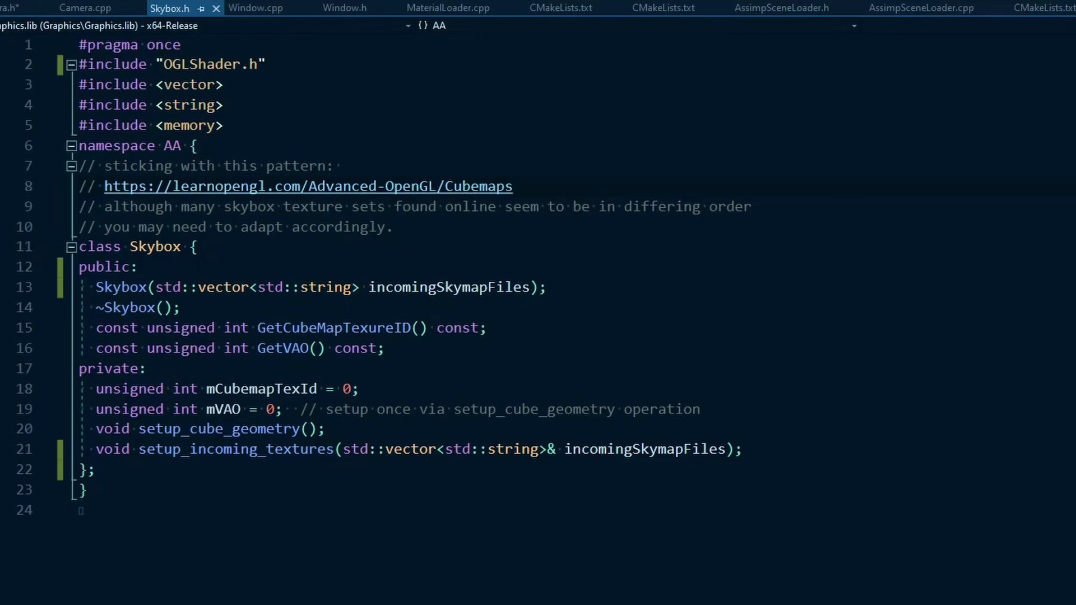
pyautogui.click(513, 186)
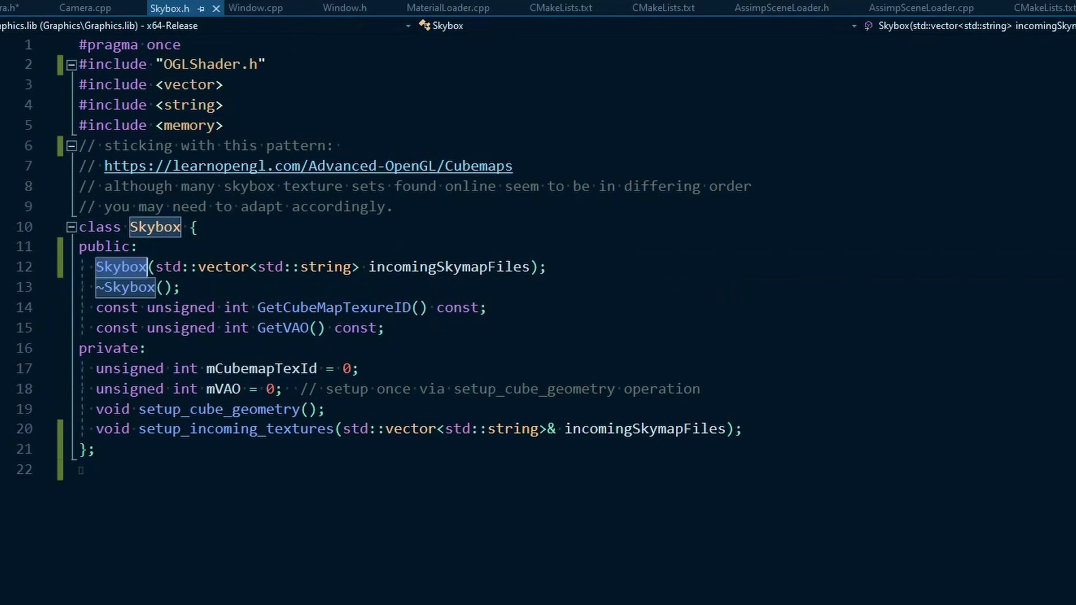
# Step: Uncomment the std::unique_ptr<Skybox> mSkybox protected member on line 212 of Camera.h
pyautogui.click(82, 8)
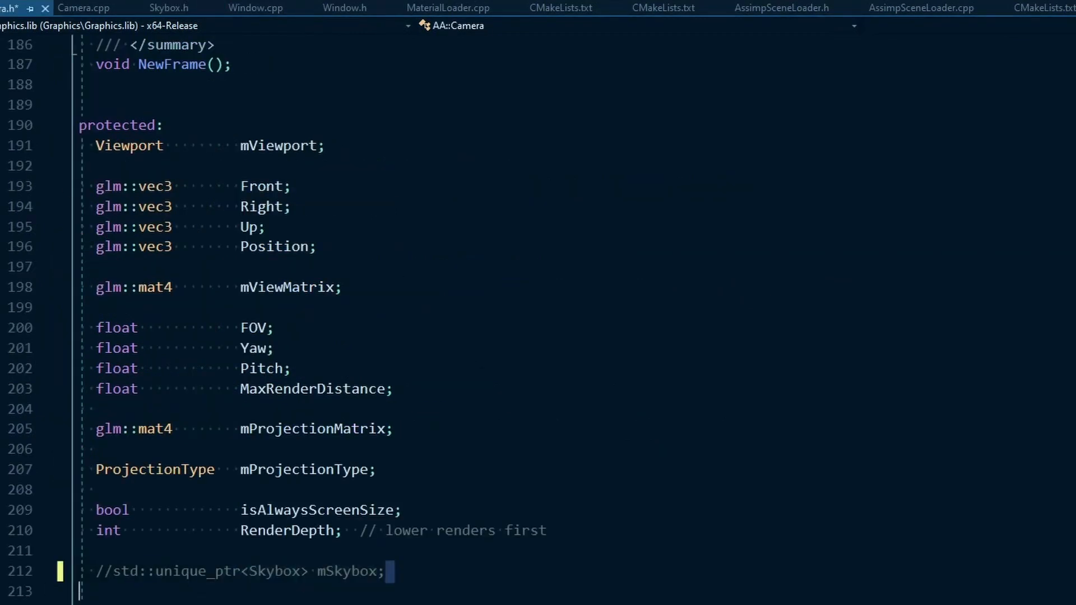
pyautogui.tripleClick(240, 570)
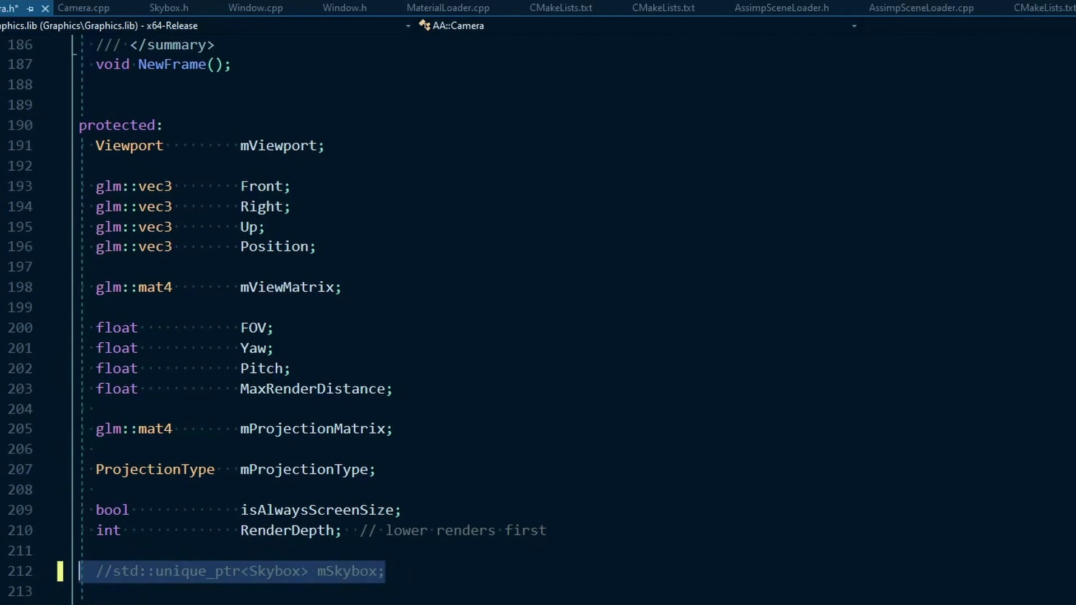
pyautogui.scroll(3)
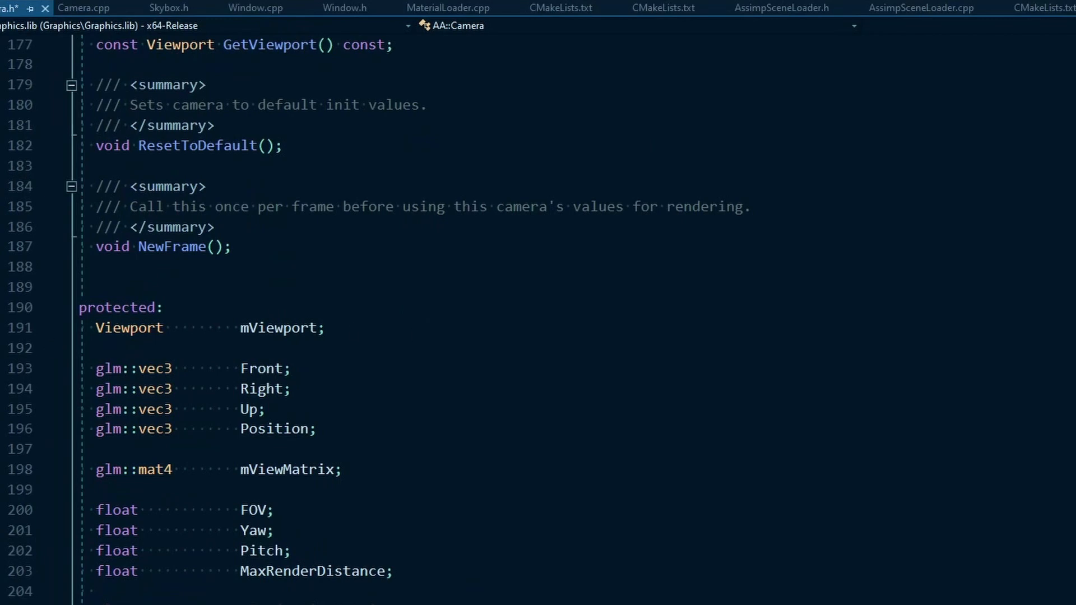
pyautogui.doubleClick(278, 328)
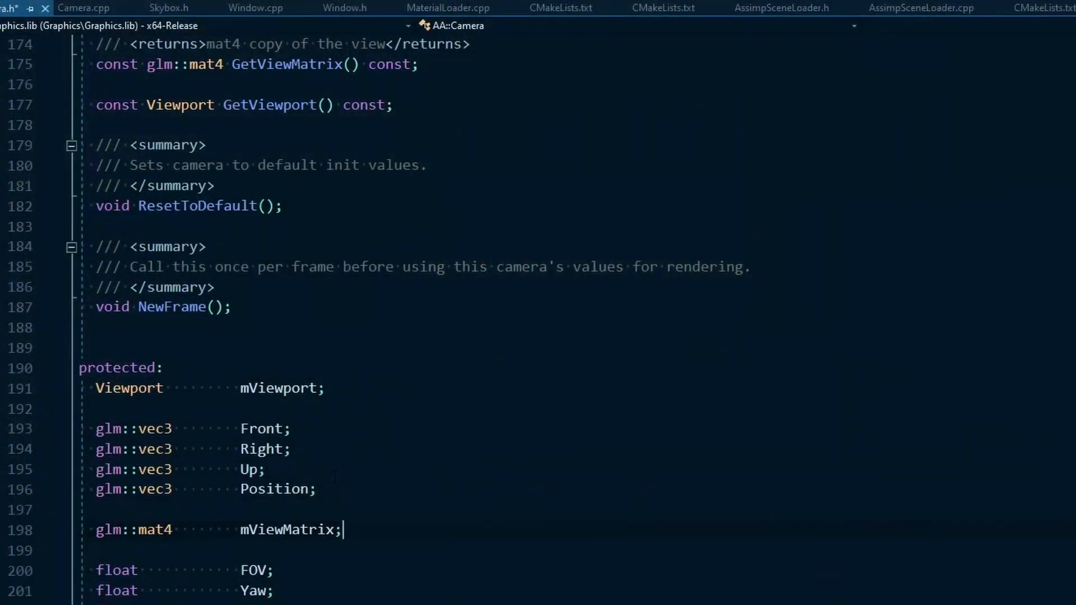
pyautogui.scroll(-3)
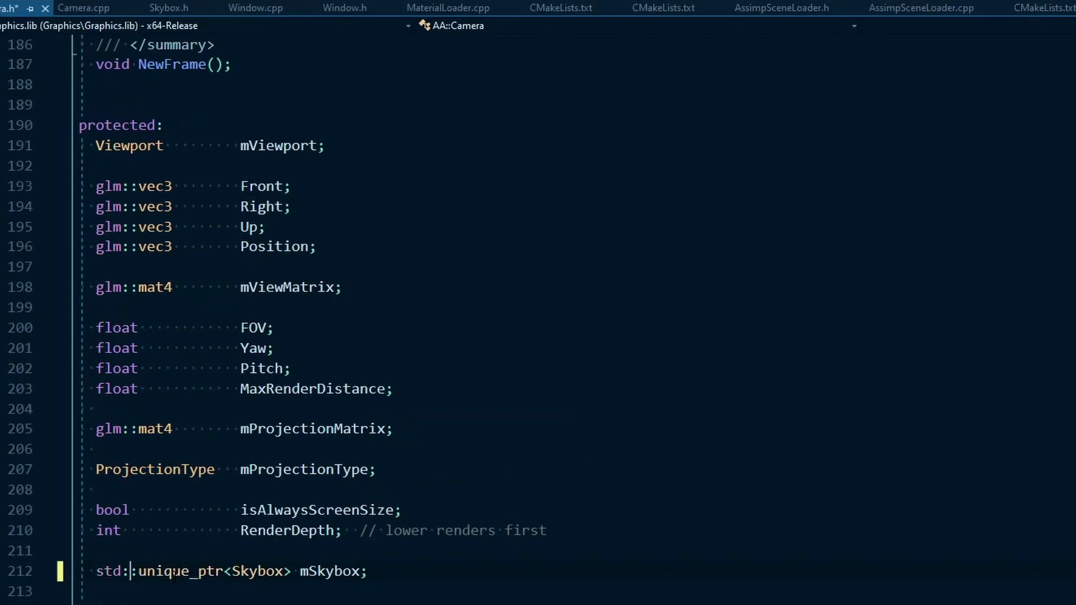
pyautogui.doubleClick(180, 570)
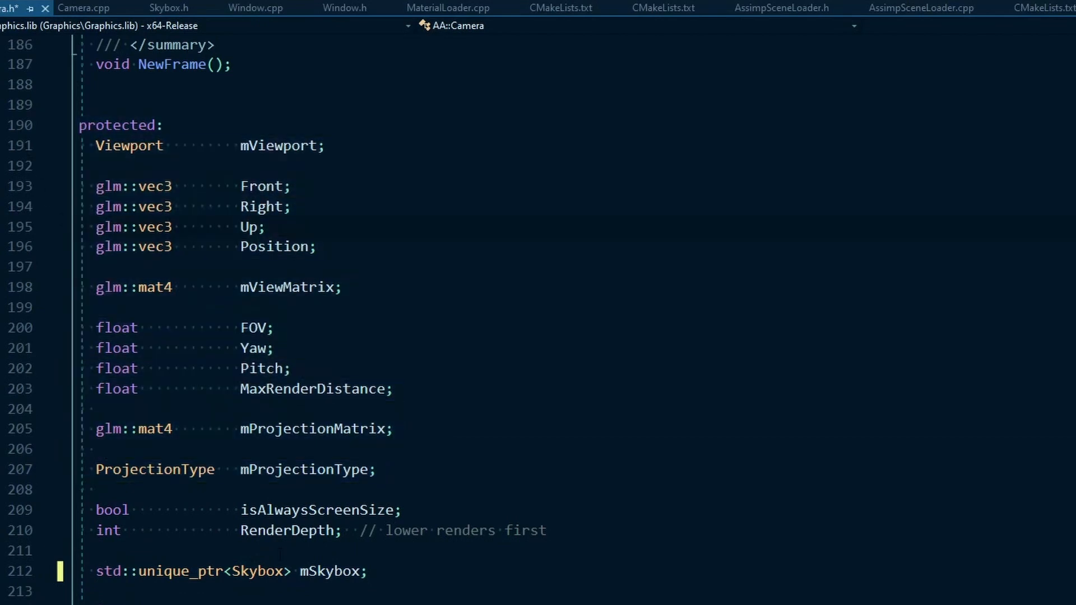
pyautogui.doubleClick(329, 570)
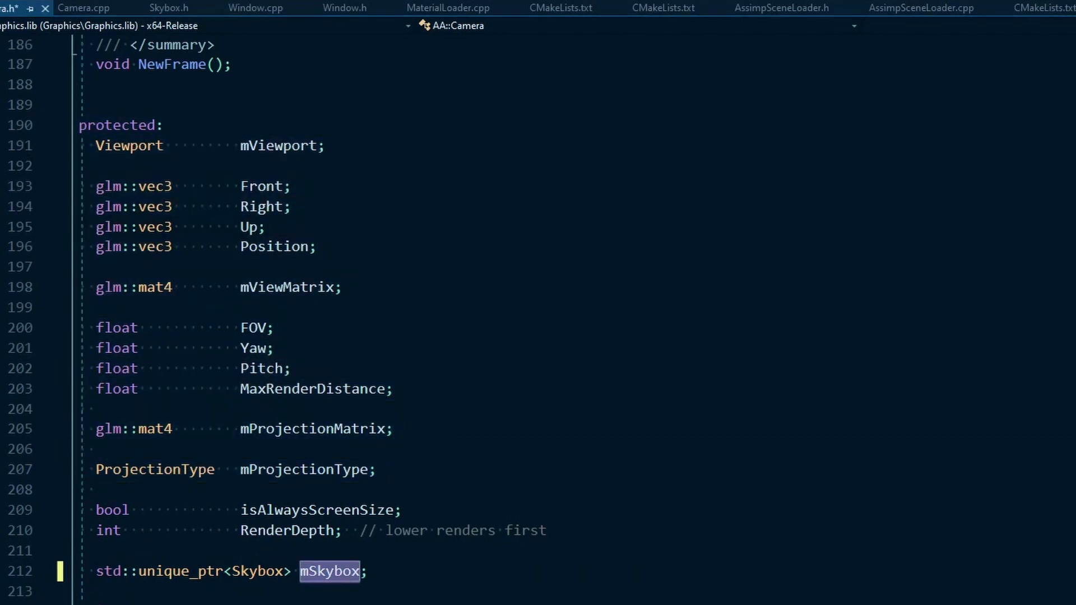
# Step: Add 'void UpdateMatrices();' after the GetVAO() getter in Skybox.h's public section
pyautogui.click(169, 8)
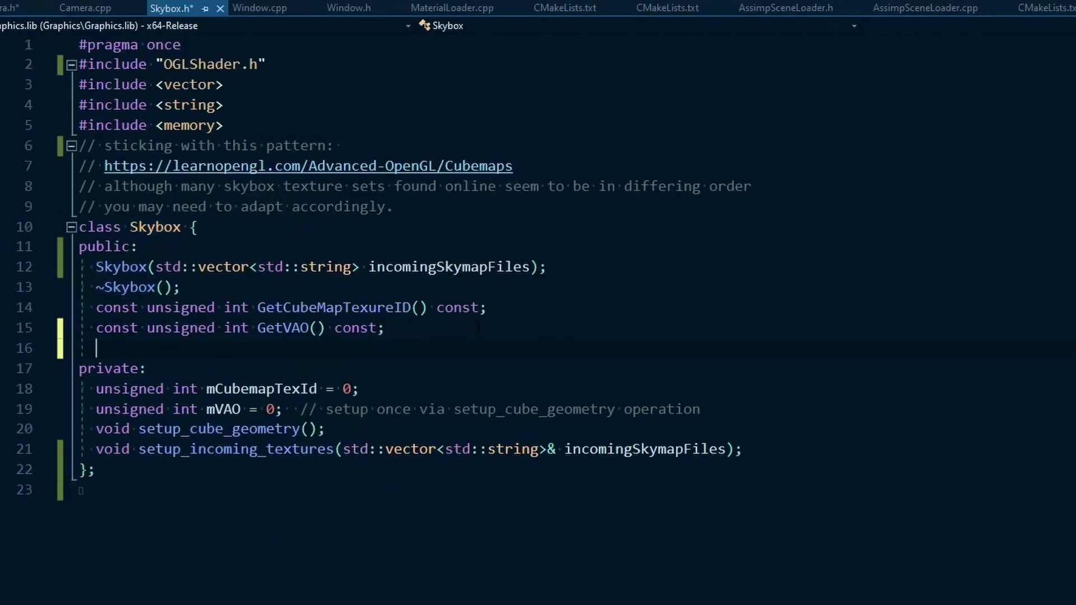
pyautogui.write('void')
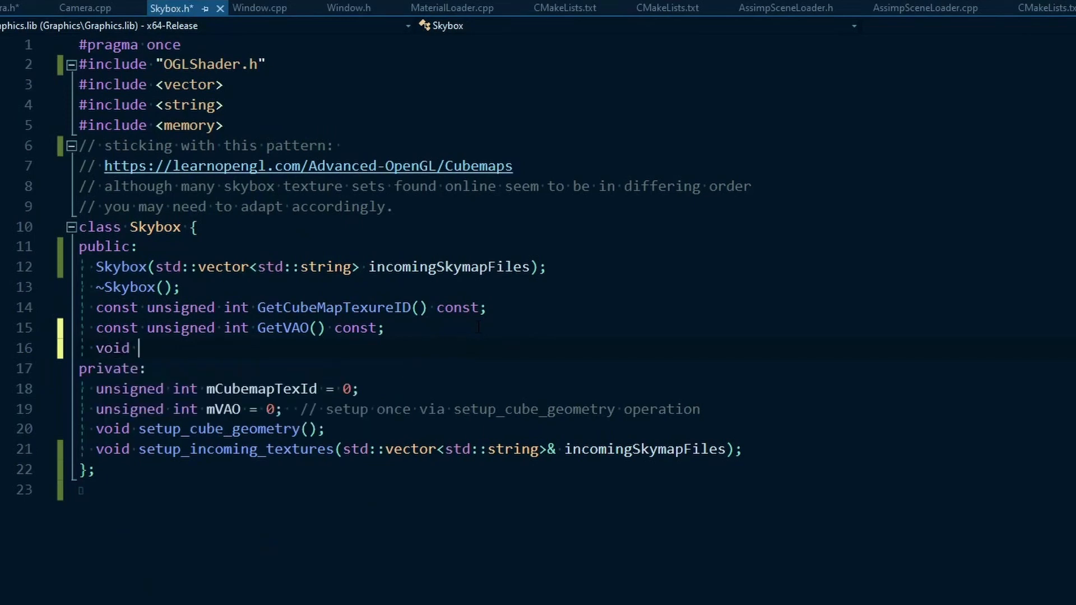
pyautogui.write('UpdateMatri')
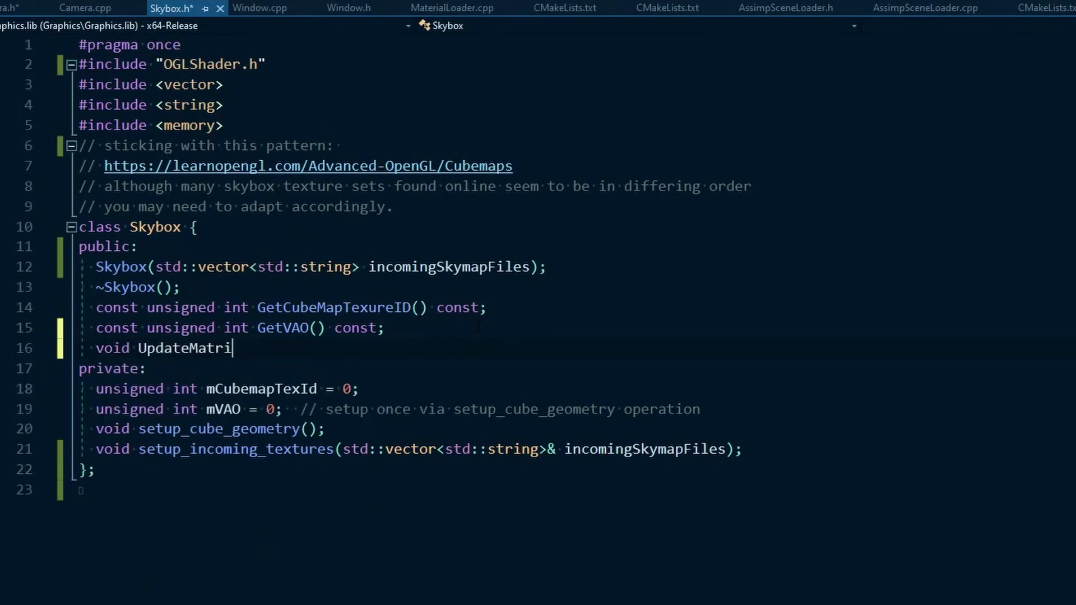
pyautogui.write('ces();')
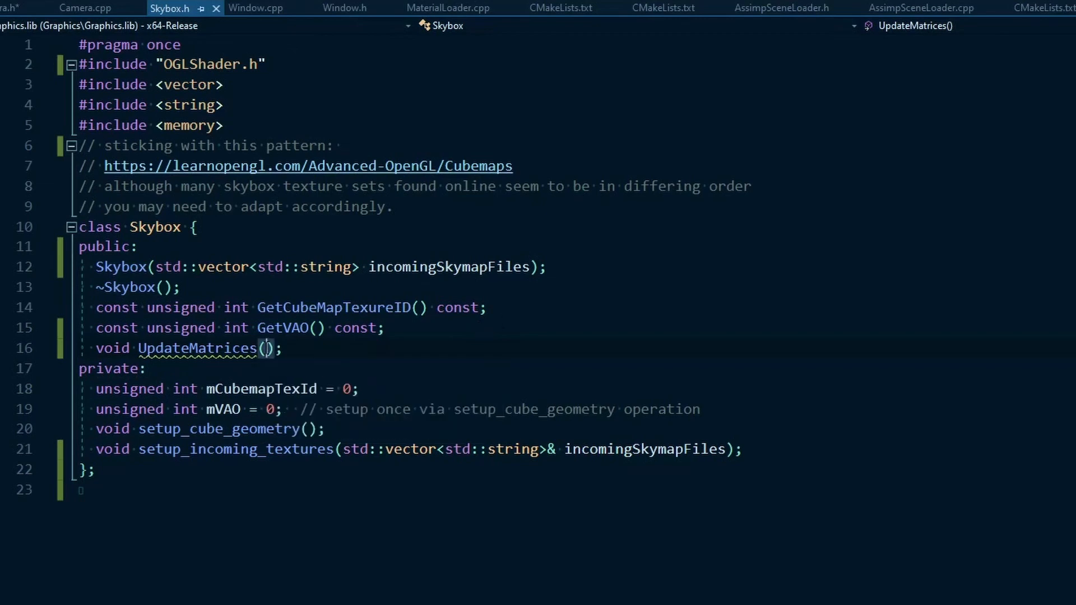
# Step: Review the new UpdateMatrices line and the incomingSkymapFiles constructor parameter, then save
pyautogui.tripleClick(188, 348)
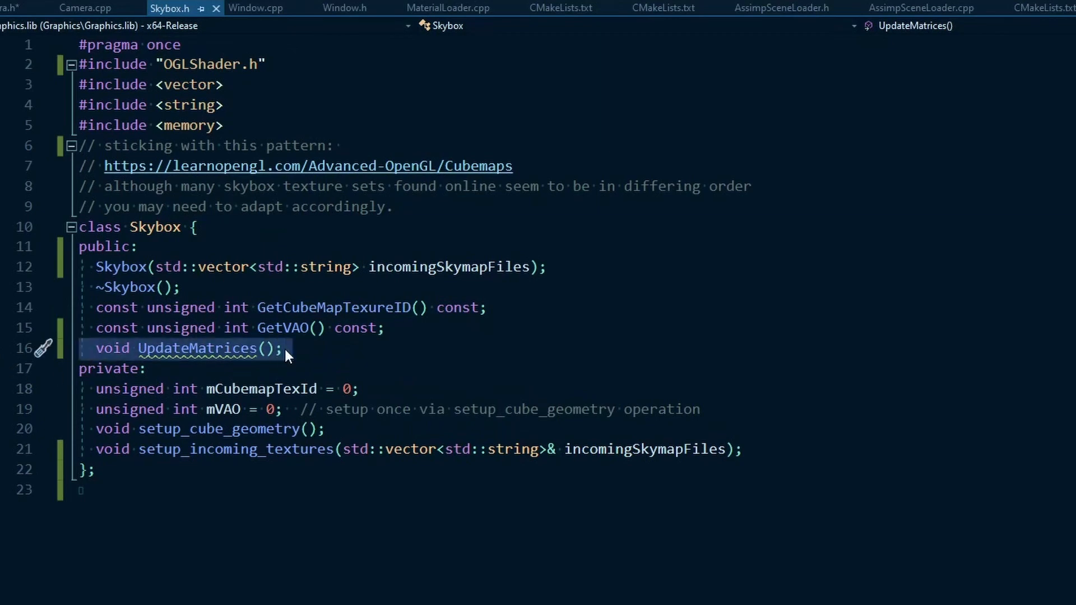
pyautogui.click(281, 347)
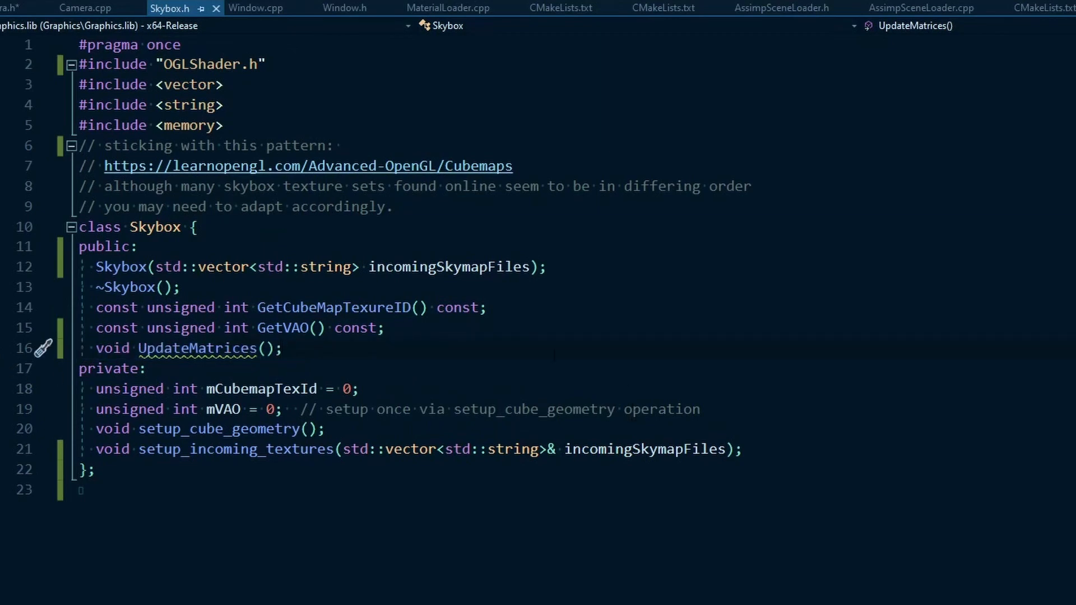
pyautogui.click(282, 347)
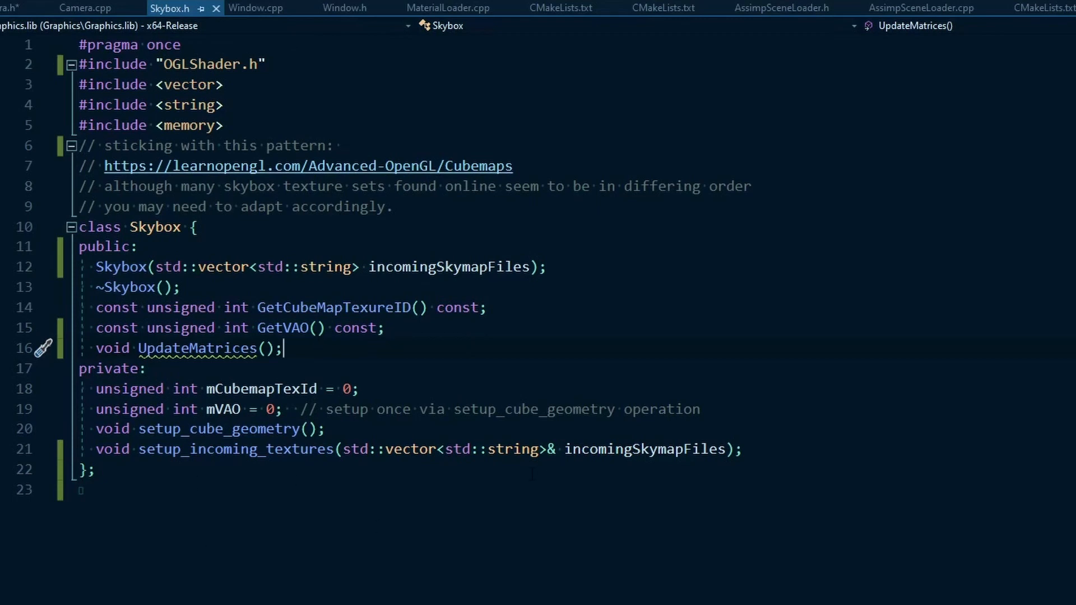
pyautogui.doubleClick(643, 448)
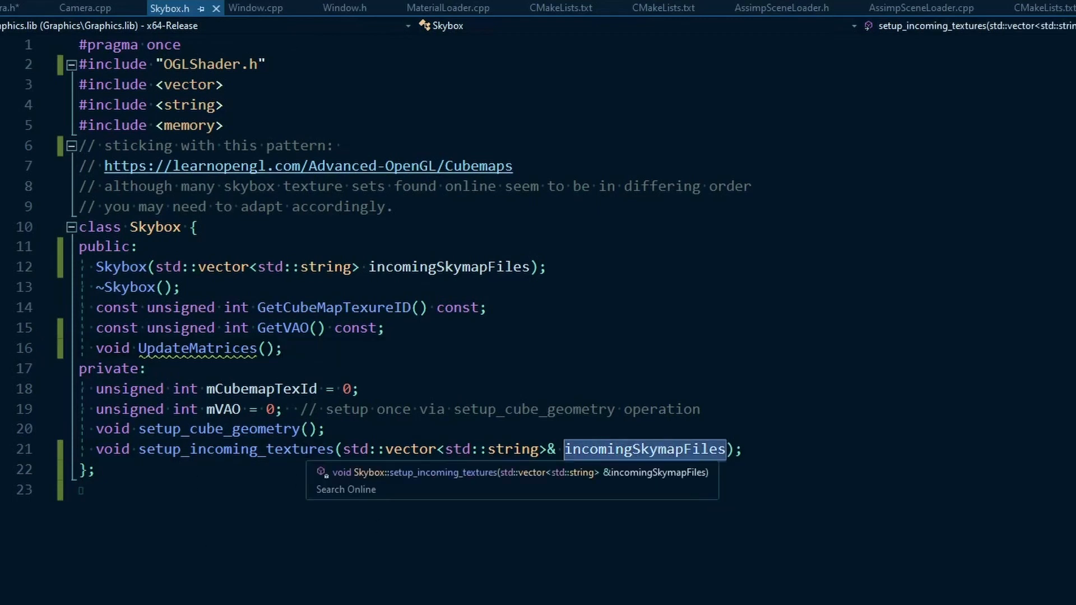